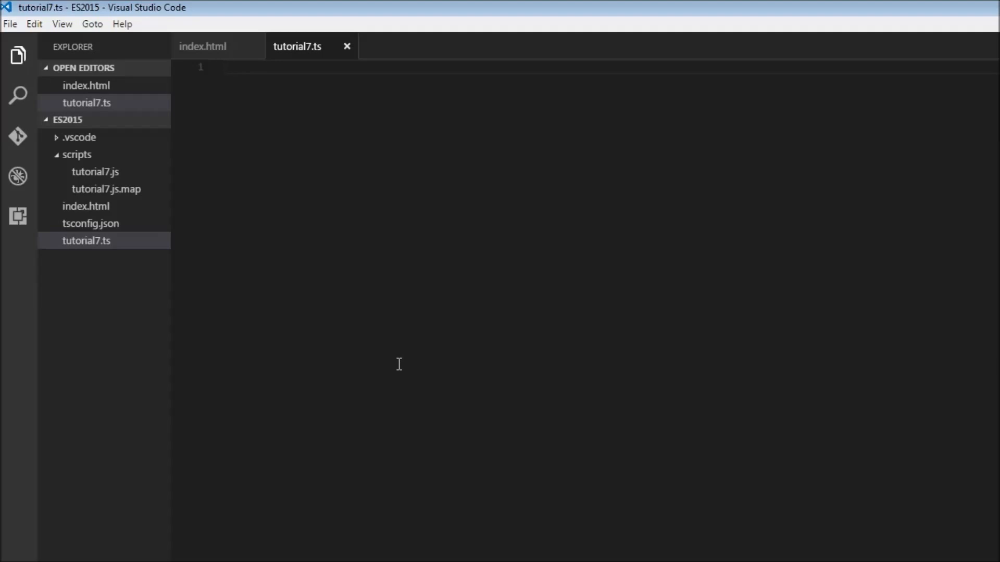
# Step: Write for(var i=1; i<=5; i++){ console.log(i); } in tutorial7.ts and save
pyautogui.click(225, 68)
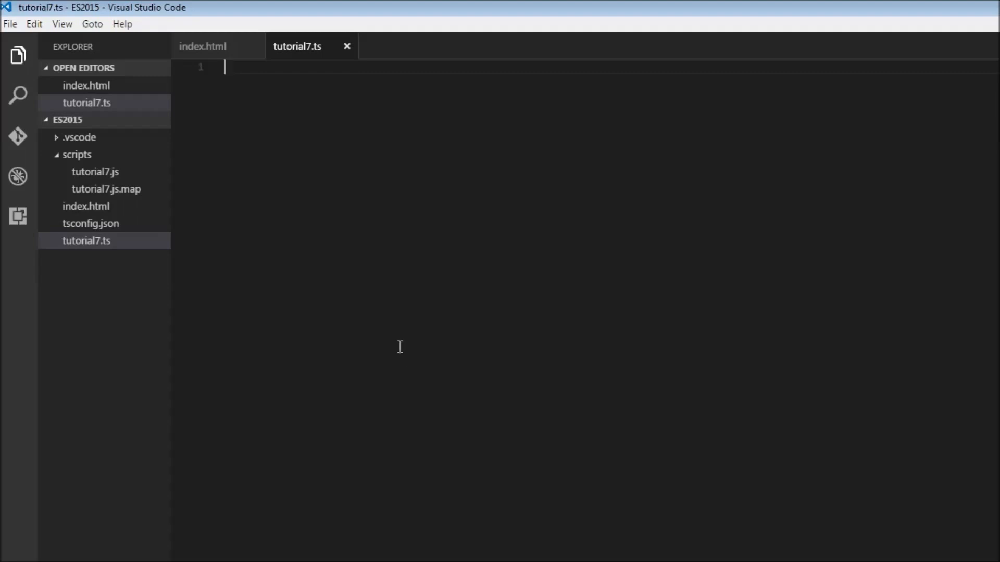
pyautogui.moveTo(369, 192)
pyautogui.write('for(')
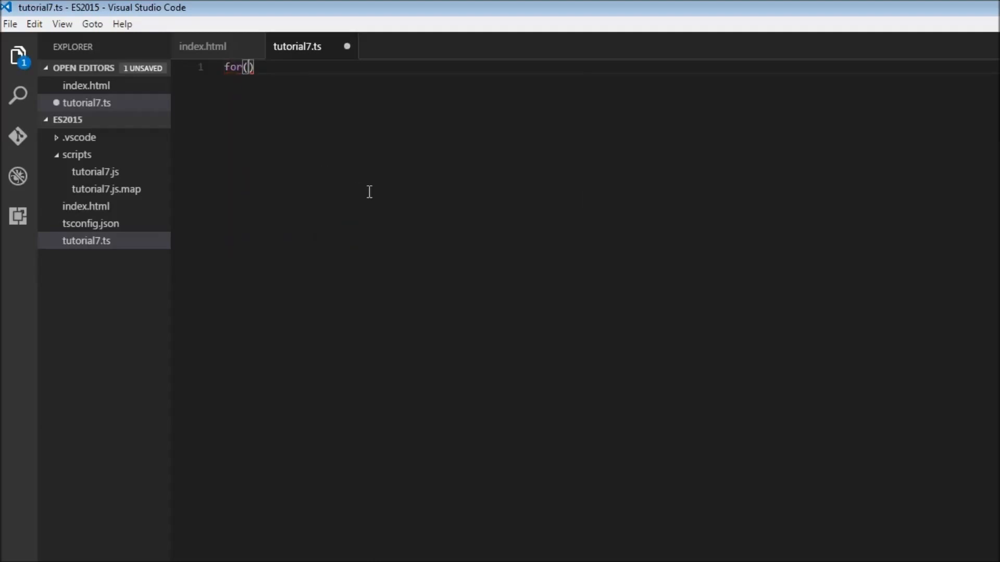
pyautogui.write('var i')
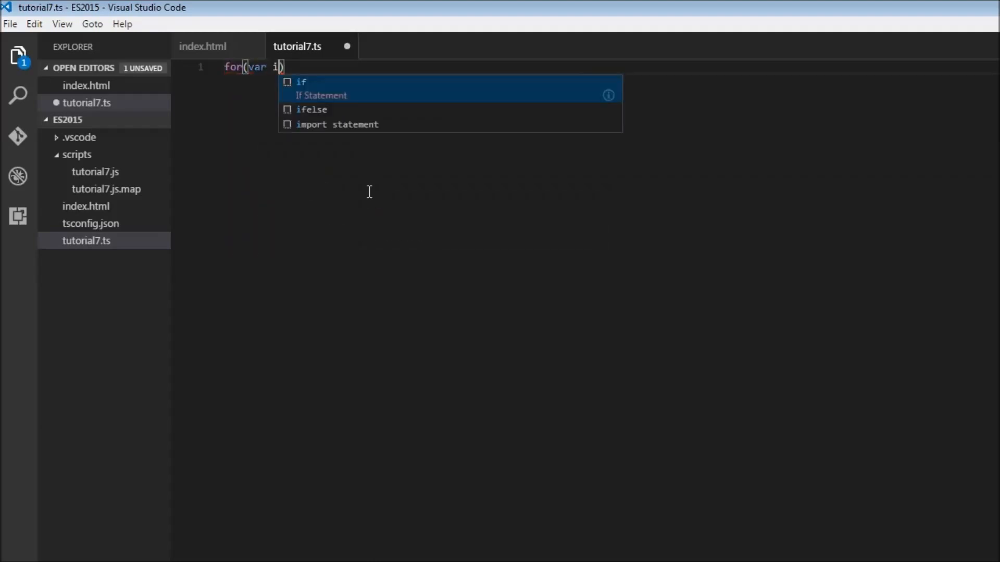
pyautogui.write('=1')
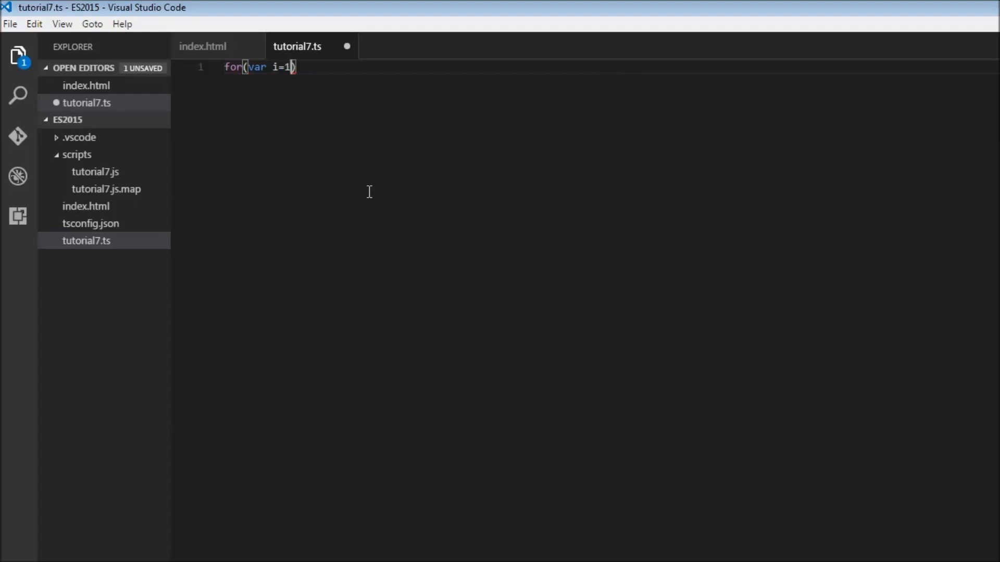
pyautogui.write('; i')
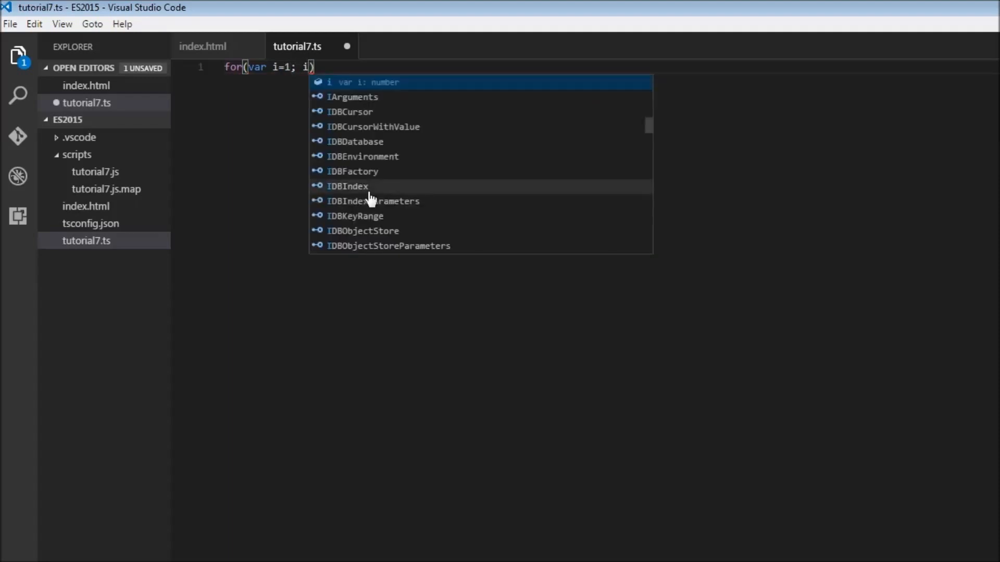
pyautogui.write('<')
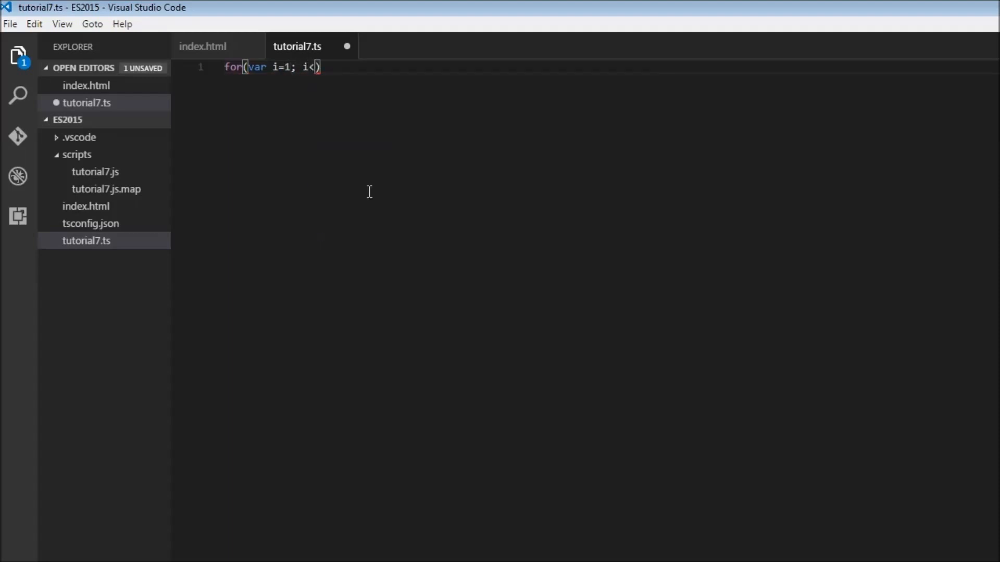
pyautogui.write('=5')
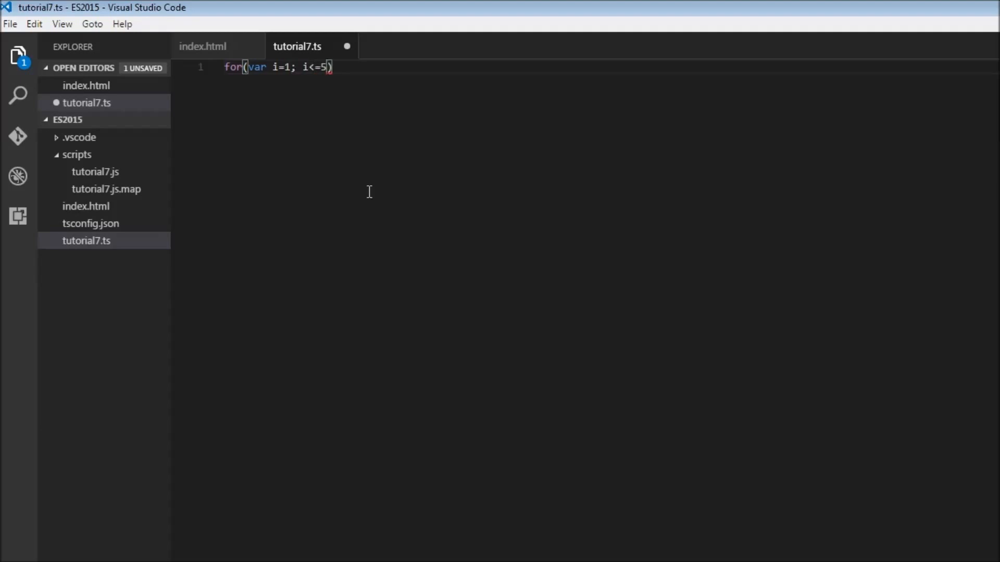
pyautogui.write('; i++')
pyautogui.write('c')
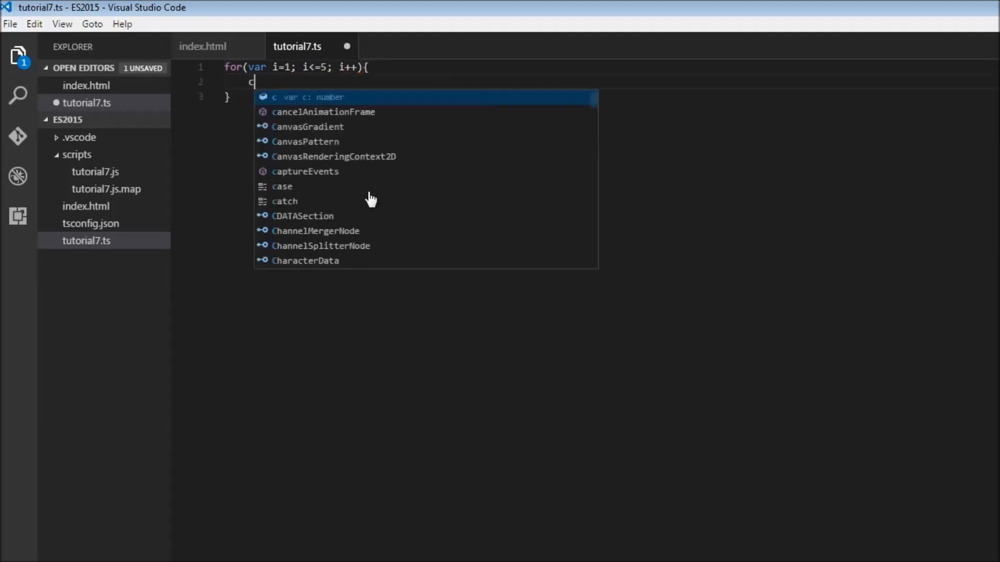
pyautogui.write('onsole.log(')
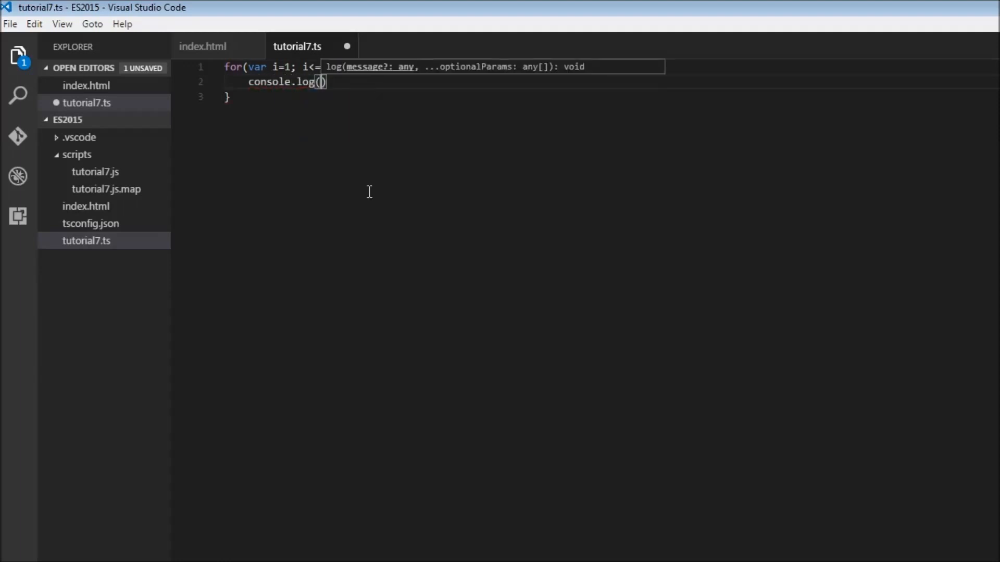
pyautogui.write('i);')
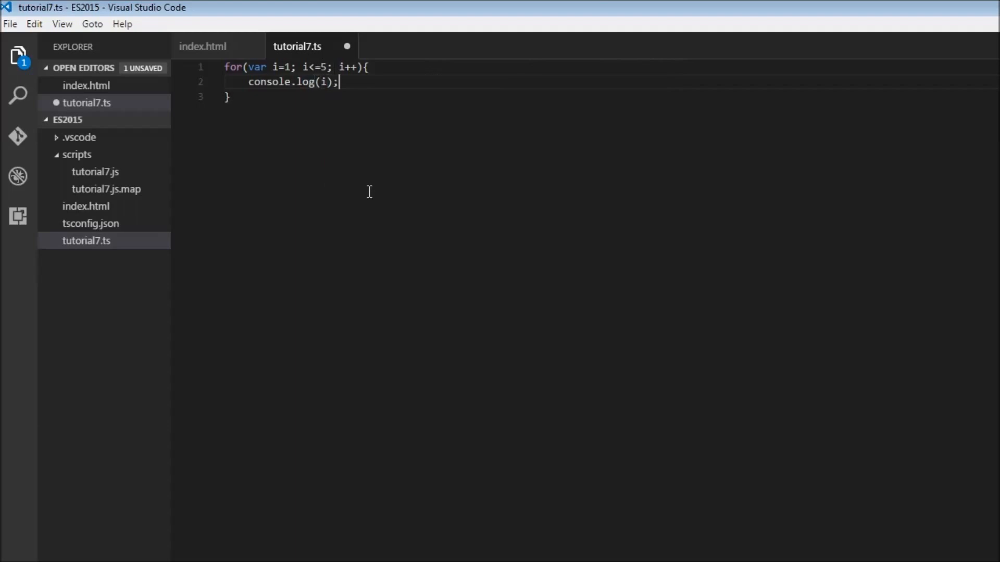
pyautogui.press('ctrl+s')
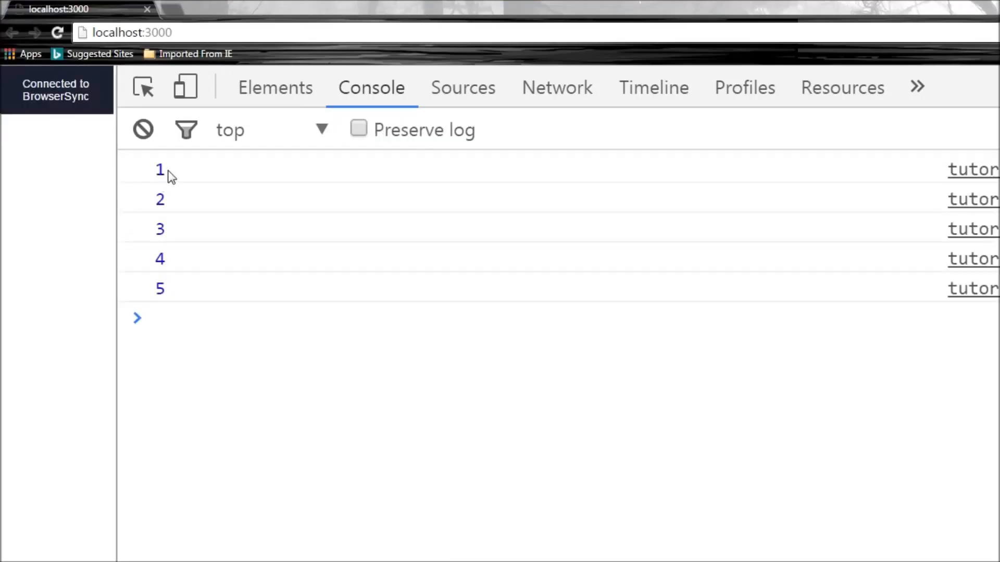
# Step: Check the Chrome DevTools console for localhost:3000 showing 1 to 5
pyautogui.click(153, 317)
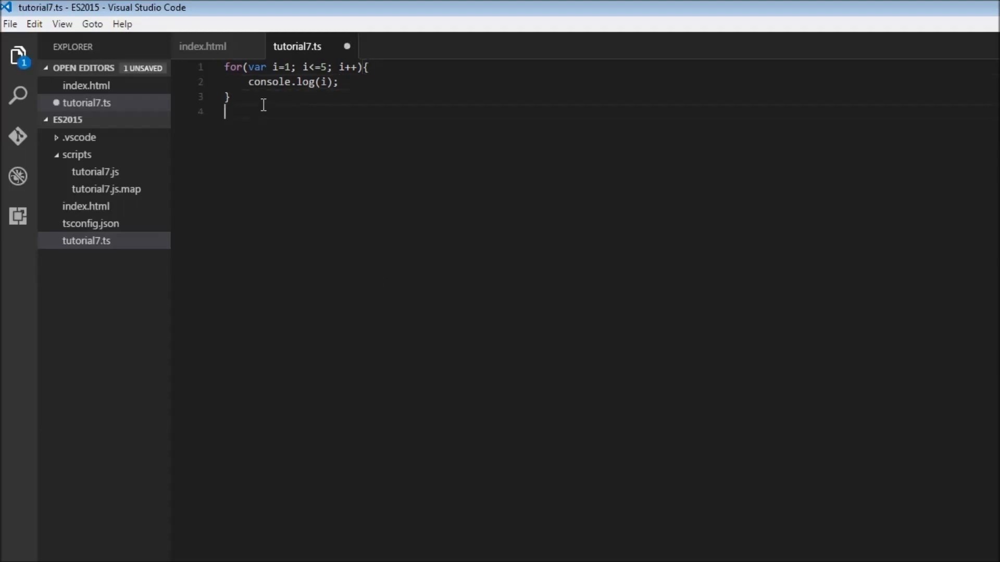
# Step: Add a setTimeout(function(){}, 1000) call inside the for loop
pyautogui.write('setTimeout')
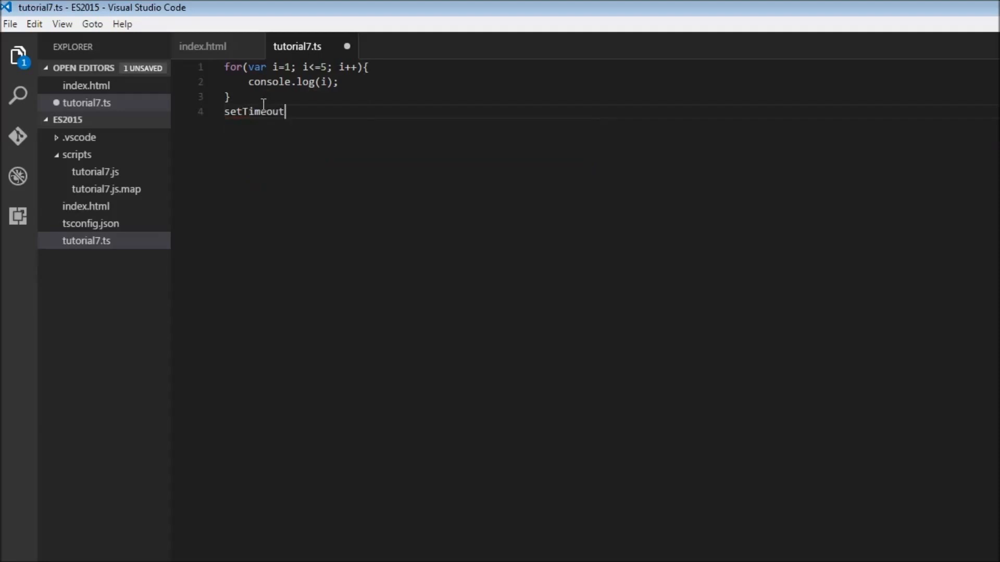
pyautogui.write('(,')
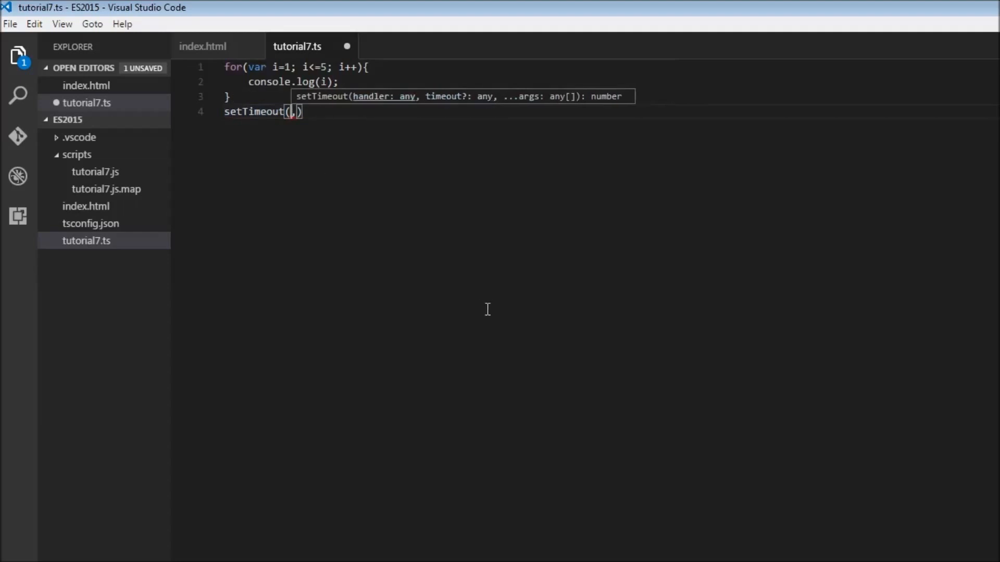
pyautogui.write('function(){')
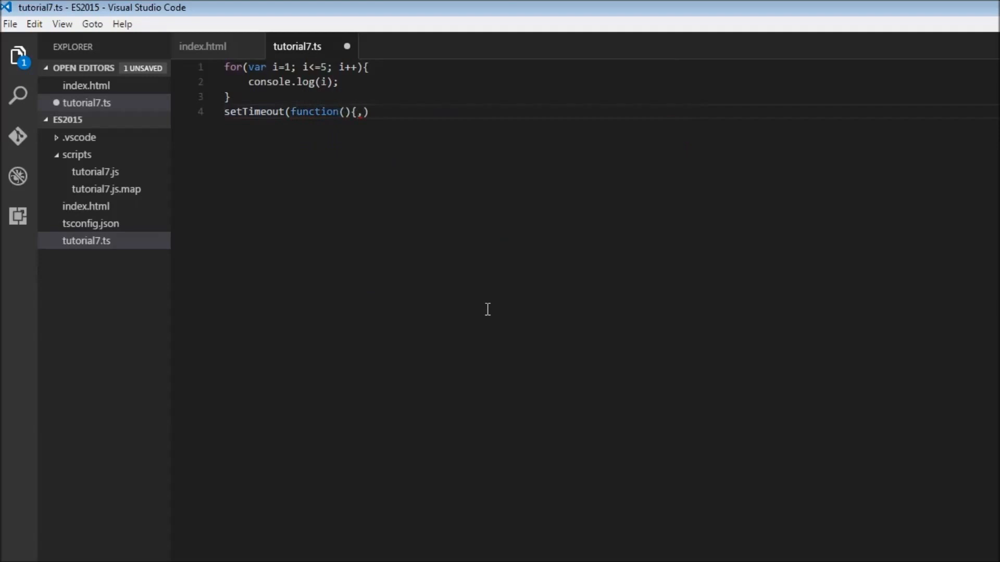
pyautogui.write('}')
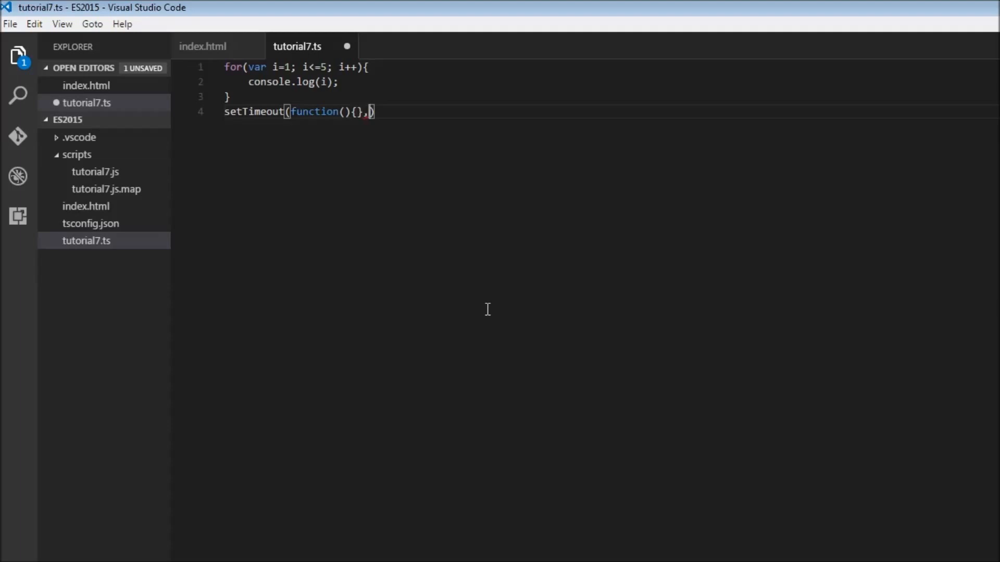
pyautogui.write('1000')
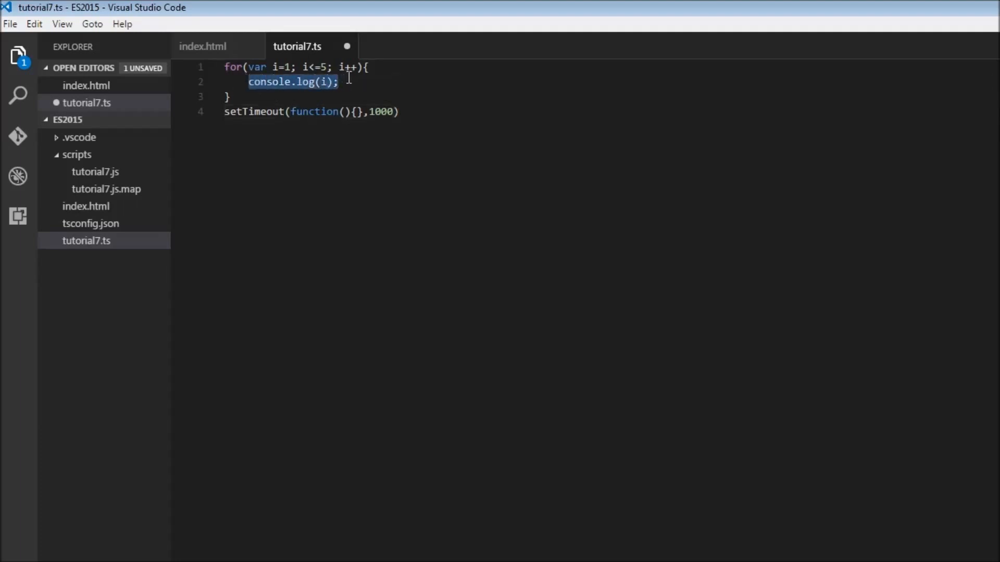
# Step: Move console.log(i); into the setTimeout callback and save the file
pyautogui.press('Delete')
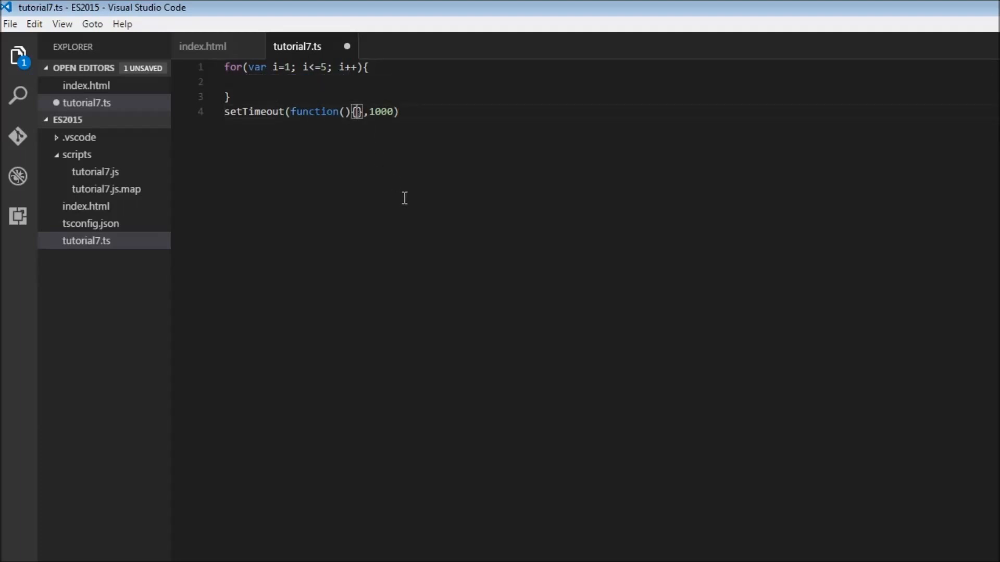
pyautogui.write('console.log(i);')
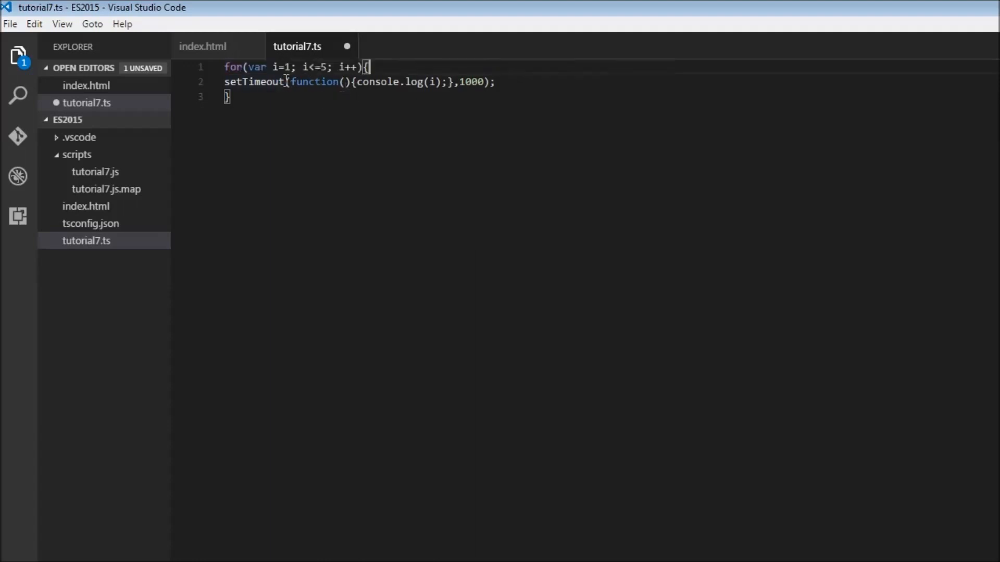
pyautogui.moveTo(354, 125)
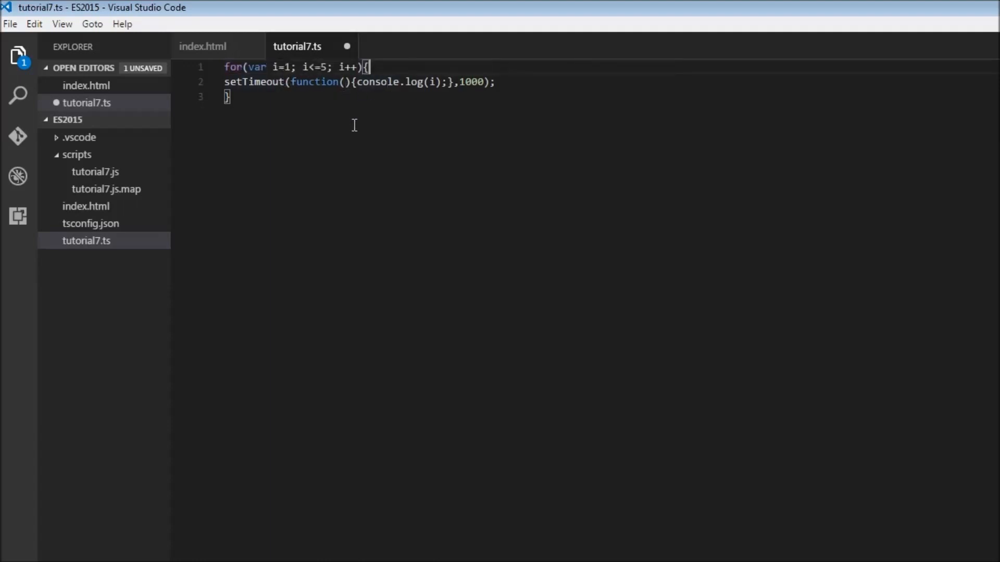
pyautogui.moveTo(428, 91)
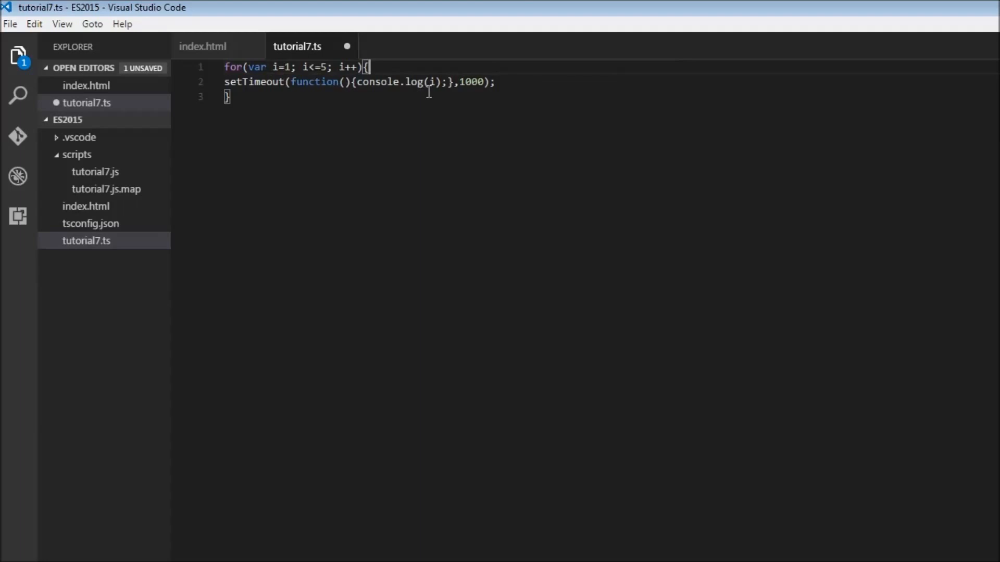
pyautogui.moveTo(564, 155)
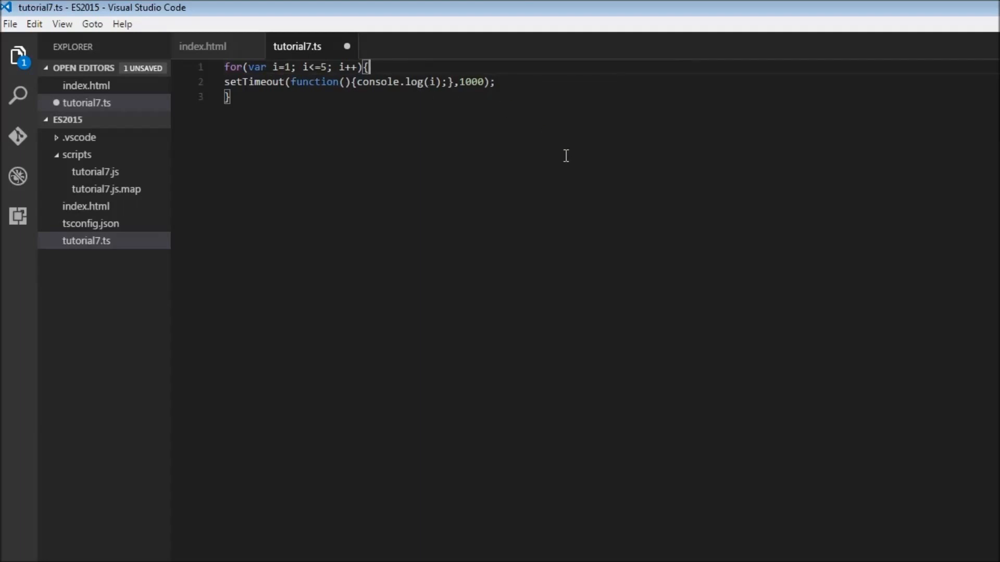
pyautogui.press('ctrl+s')
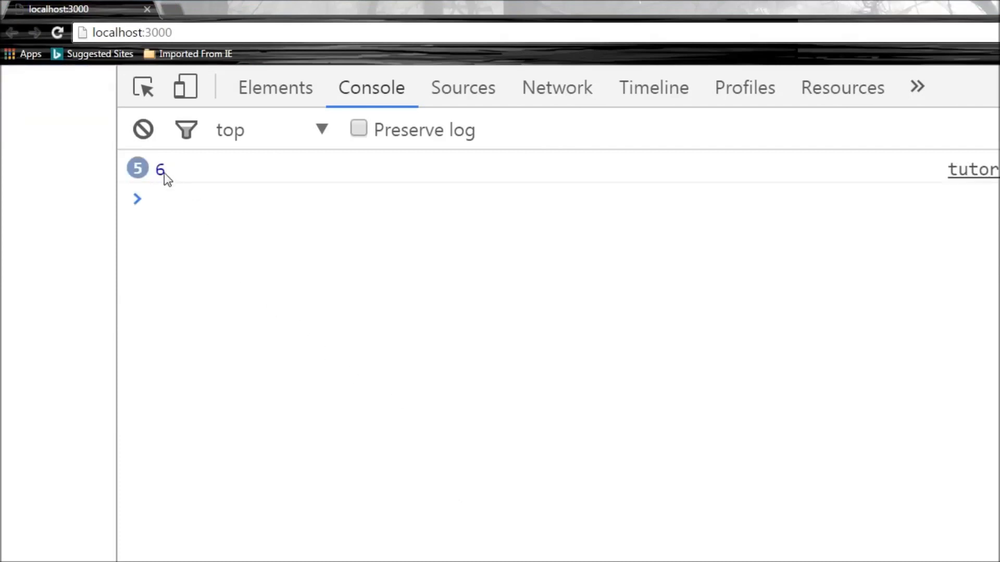
# Step: Reload localhost:3000 in Chrome and see 6 logged five times
pyautogui.click(156, 199)
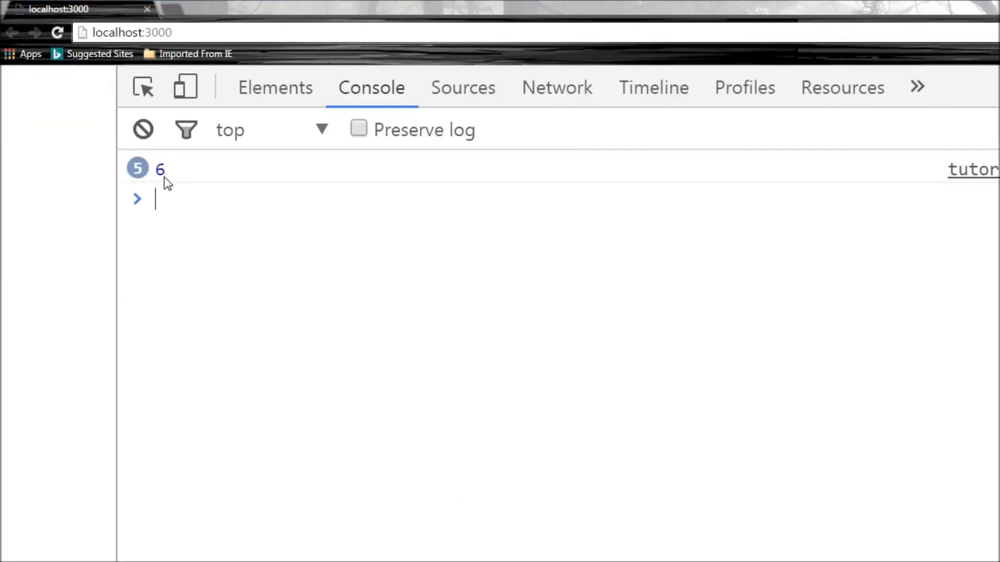
pyautogui.moveTo(146, 177)
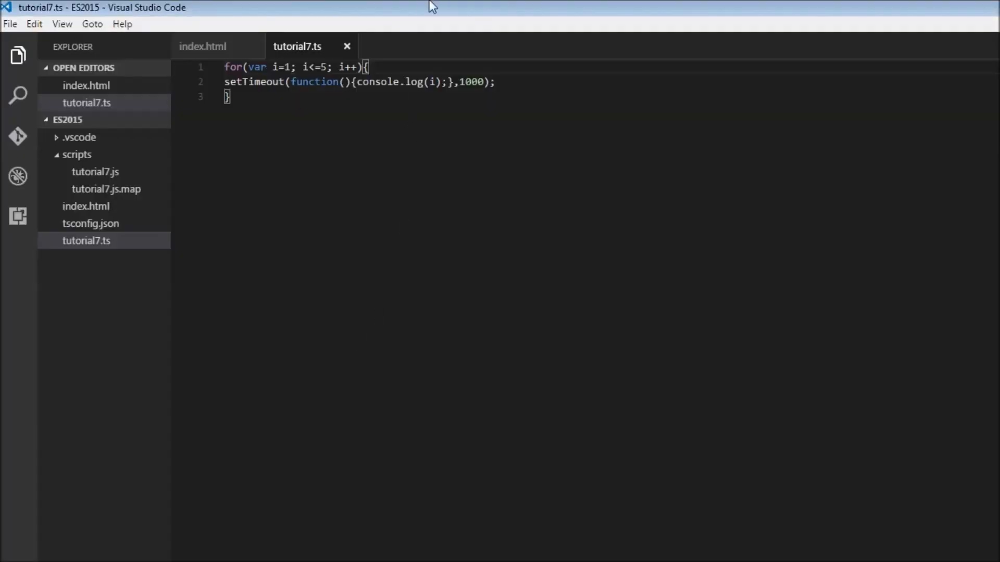
pyautogui.moveTo(376, 82)
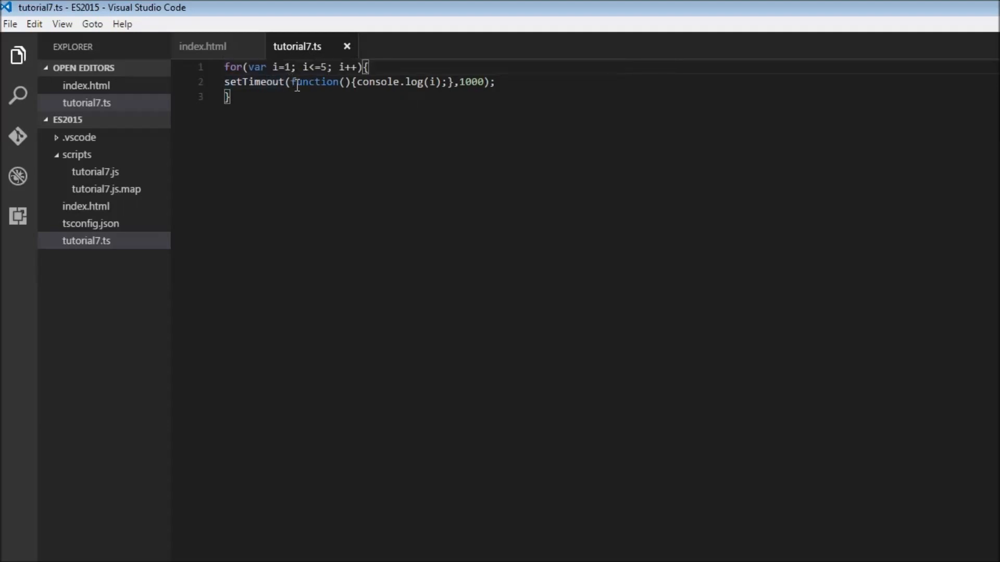
pyautogui.moveTo(303, 96)
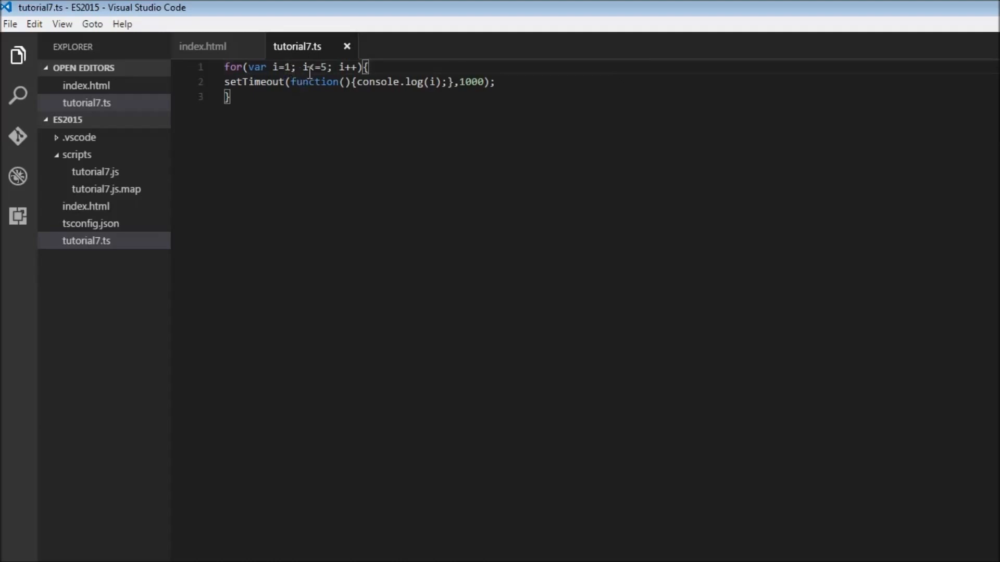
pyautogui.moveTo(325, 76)
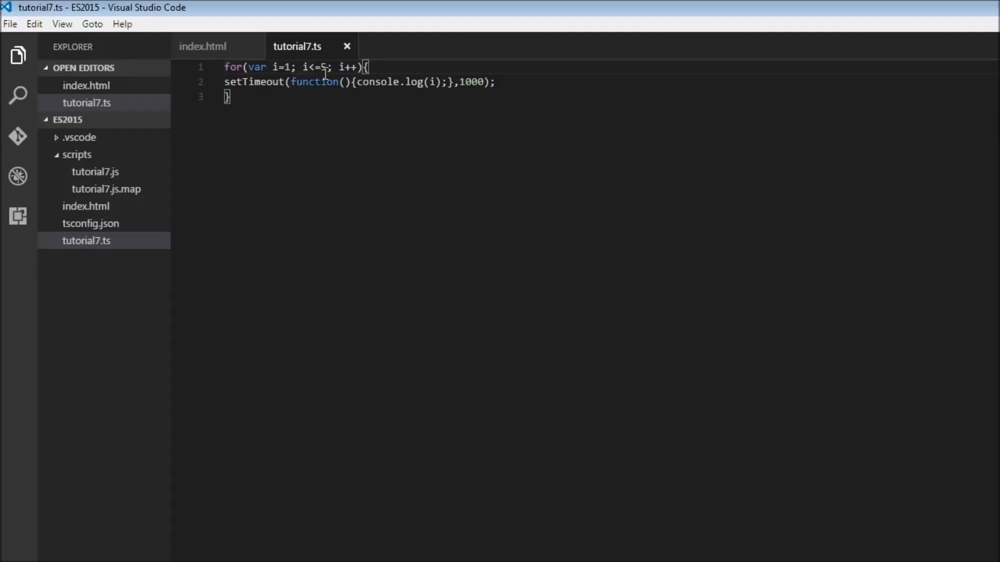
pyautogui.moveTo(392, 161)
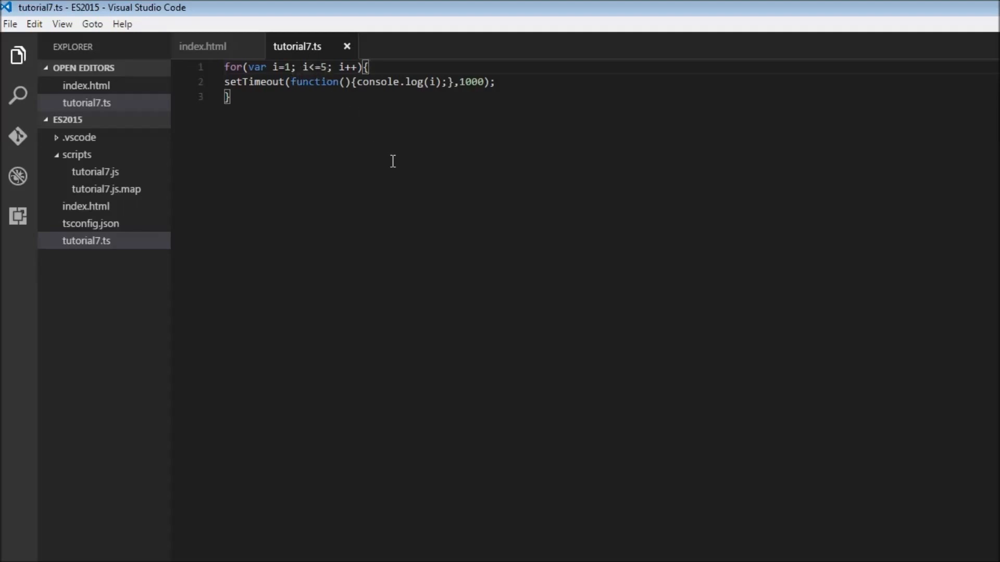
pyautogui.moveTo(406, 190)
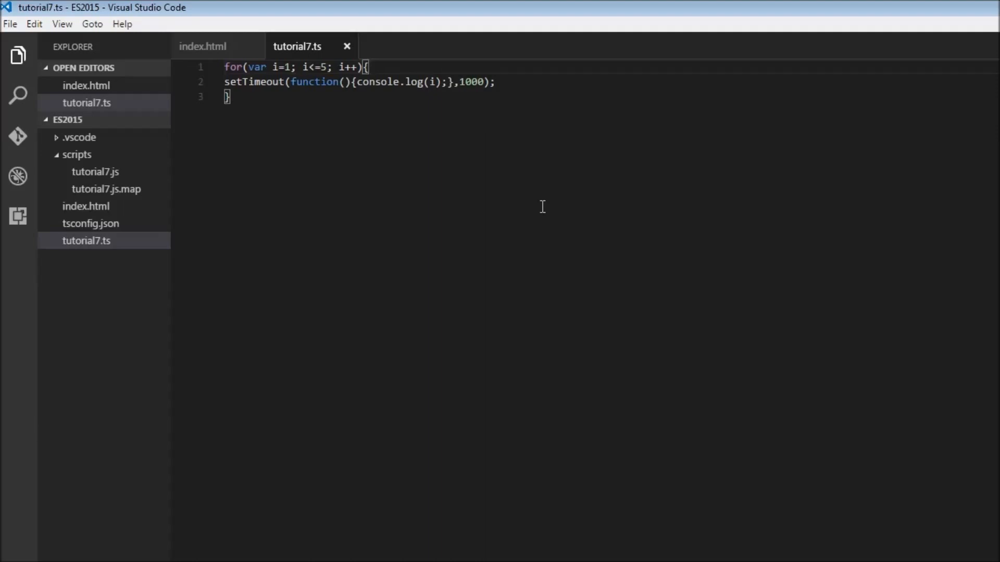
# Step: Replace 'var' with 'let' in the for loop declaration
pyautogui.doubleClick(257, 67)
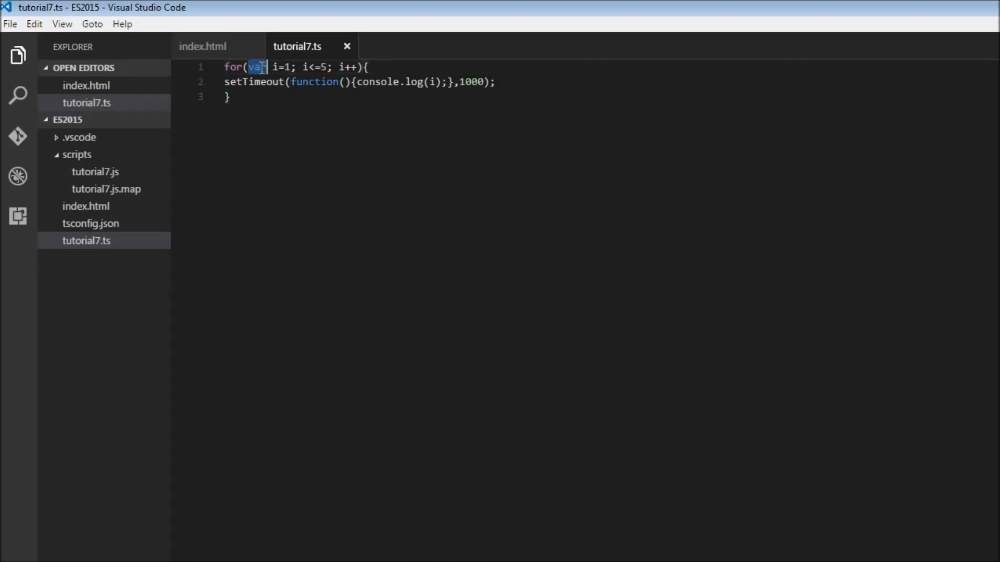
pyautogui.write('let')
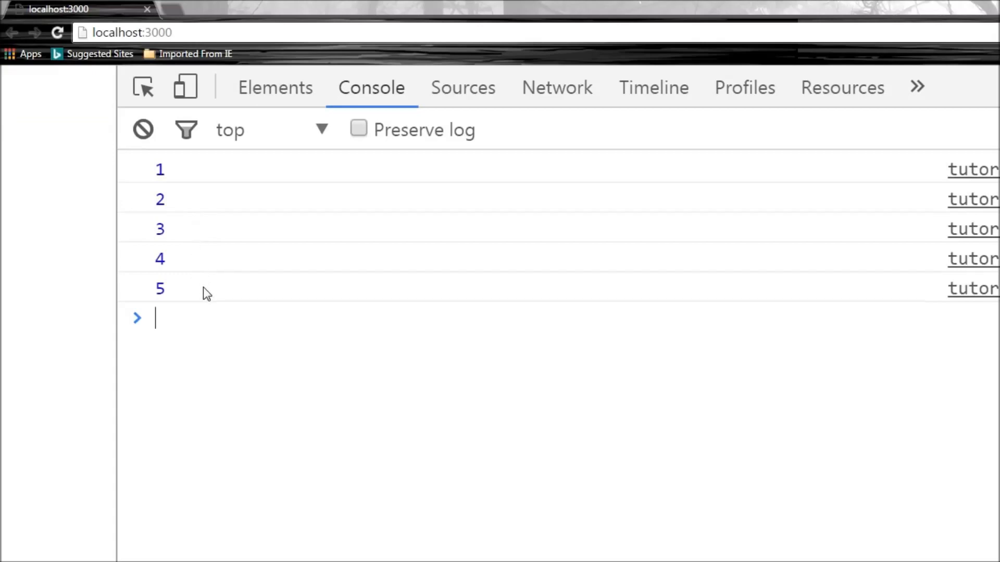
pyautogui.moveTo(239, 330)
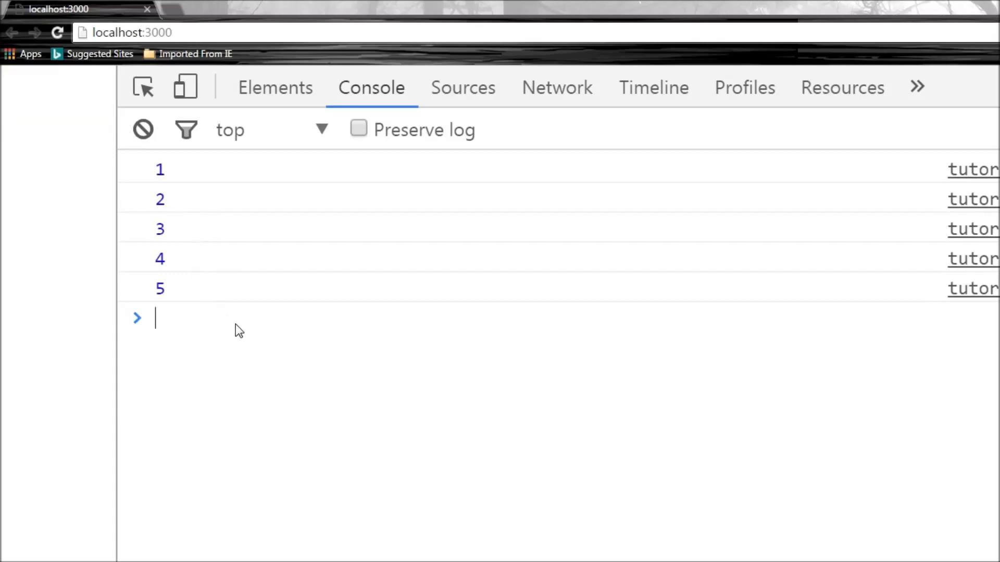
pyautogui.moveTo(263, 368)
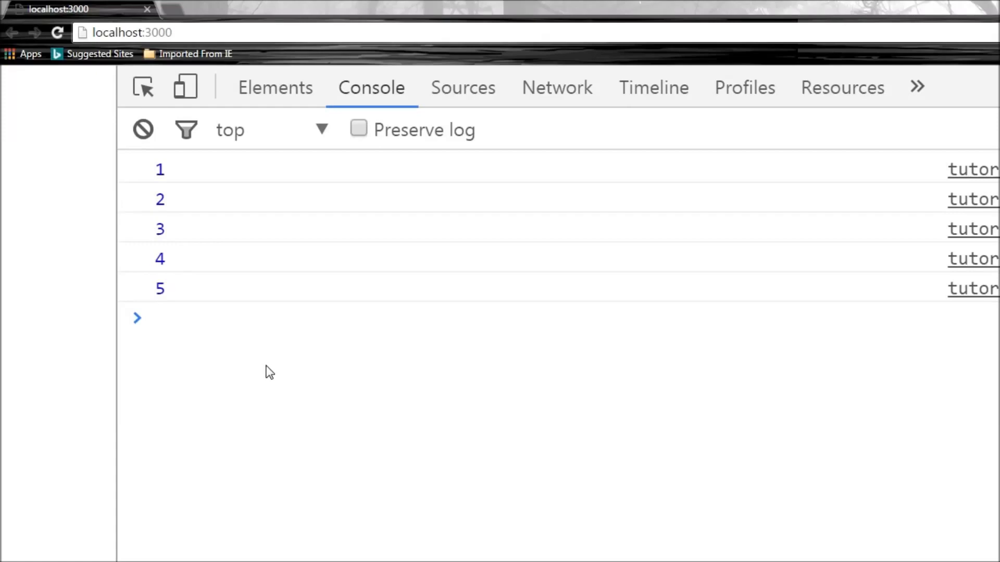
pyautogui.moveTo(286, 337)
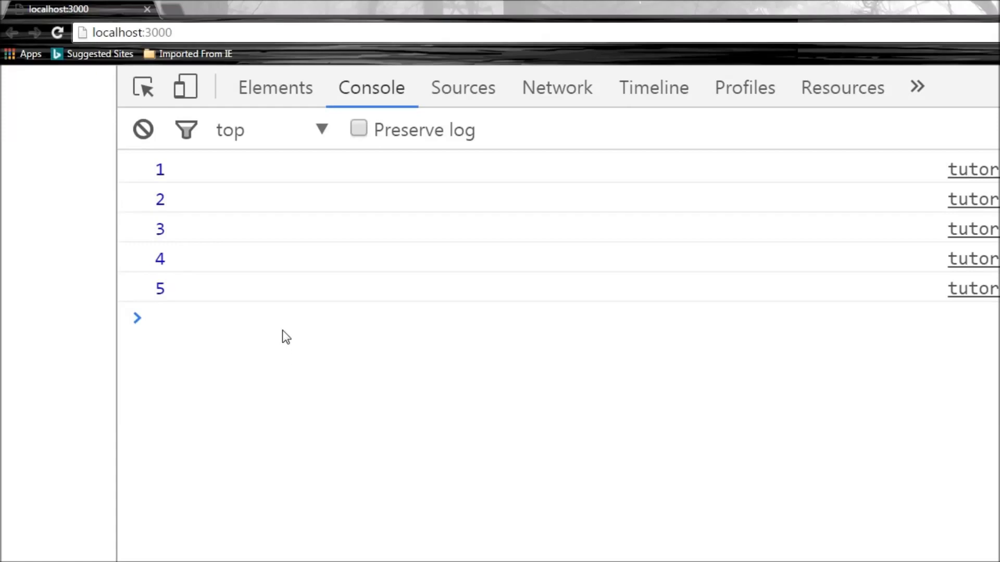
pyautogui.moveTo(318, 524)
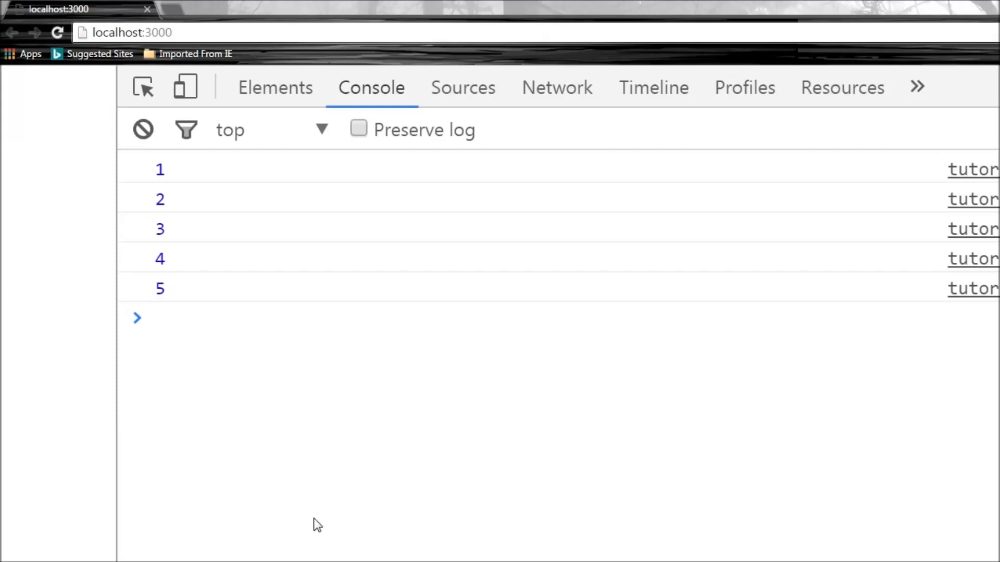